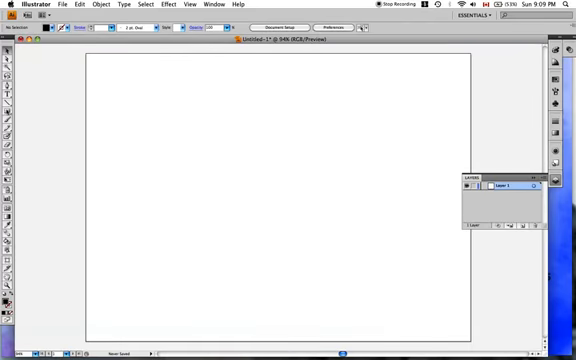
# Place 'HI' on the Illustrator artboard and bring up 3D Revolve Options for the shape.
pyautogui.click(8, 98)
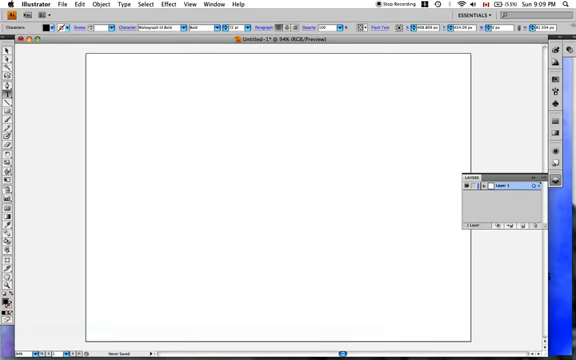
pyautogui.write('HI')
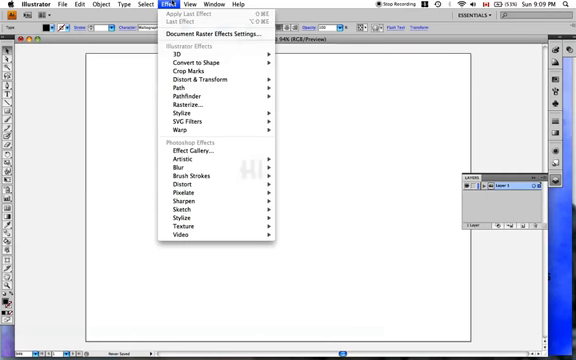
pyautogui.moveTo(184, 54)
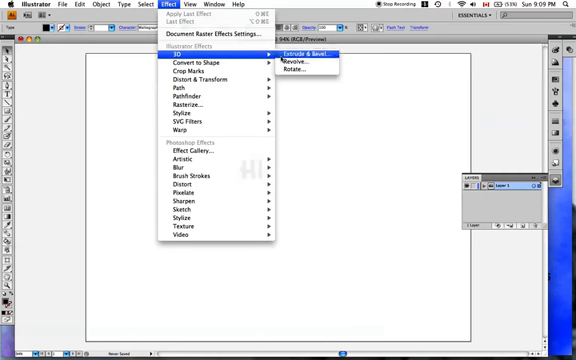
pyautogui.click(306, 68)
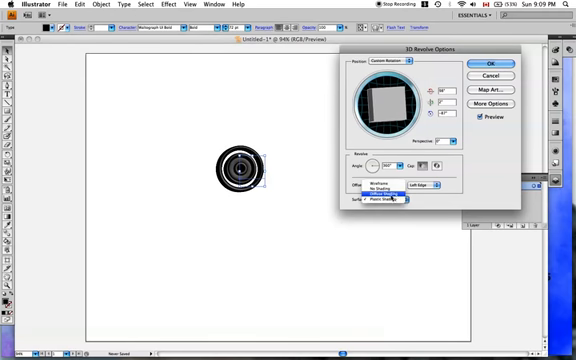
# Set surface shading and lighting for the revolved purple ring, then select it for copying.
pyautogui.click(492, 104)
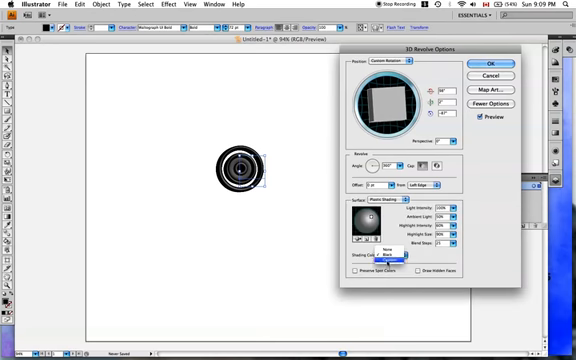
pyautogui.click(388, 252)
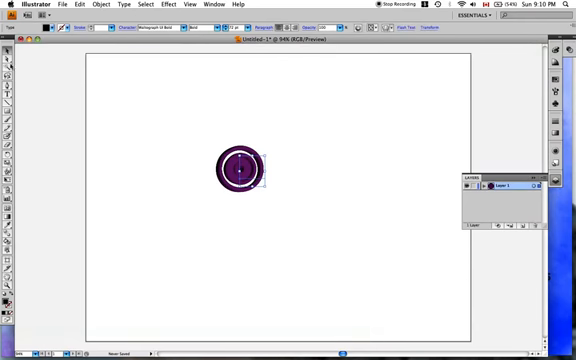
pyautogui.moveTo(166, 122); pyautogui.dragTo(360, 244)
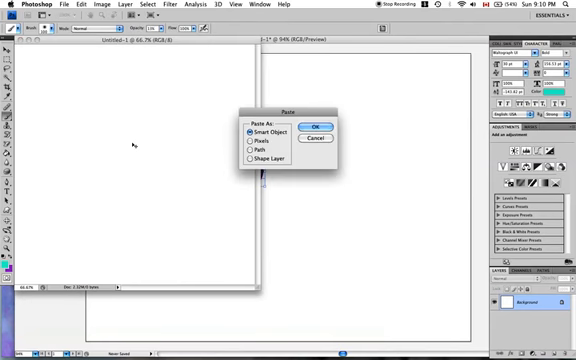
# Paste the purple ring into the Photoshop document as a Smart Object.
pyautogui.click(318, 124)
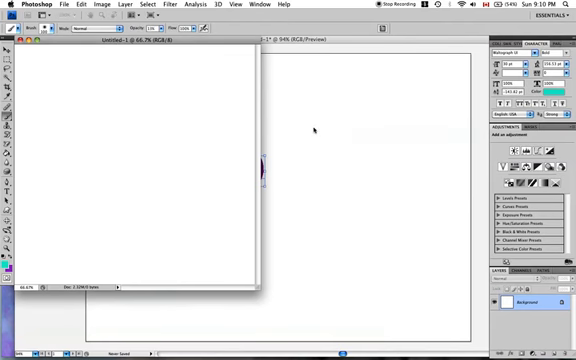
pyautogui.moveTo(202, 164)
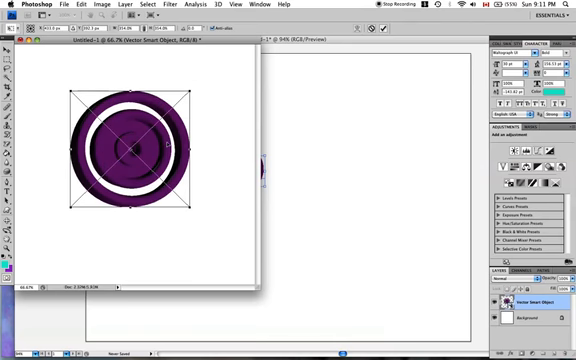
pyautogui.moveTo(302, 148)
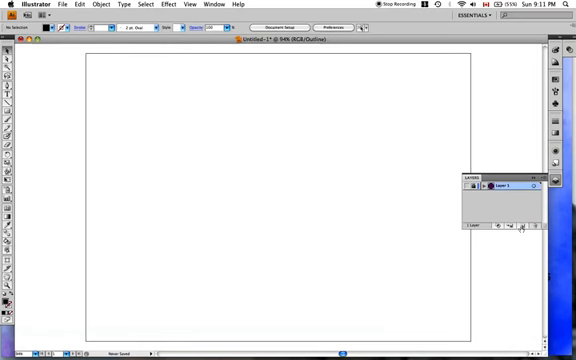
# Type the word ELEMENT on the artboard and bring up its 3D Extrude & Bevel Options.
pyautogui.click(516, 224)
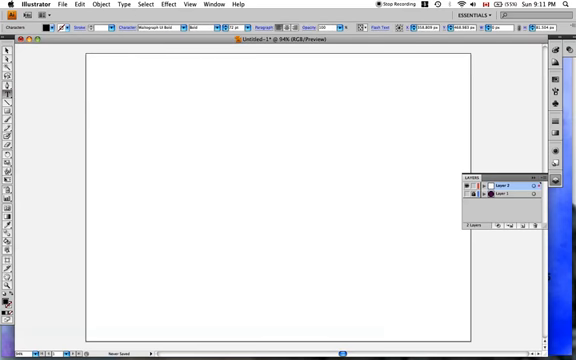
pyautogui.write('ELEMENT')
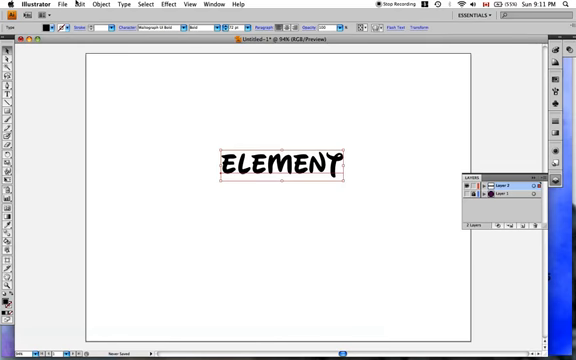
pyautogui.click(156, 4)
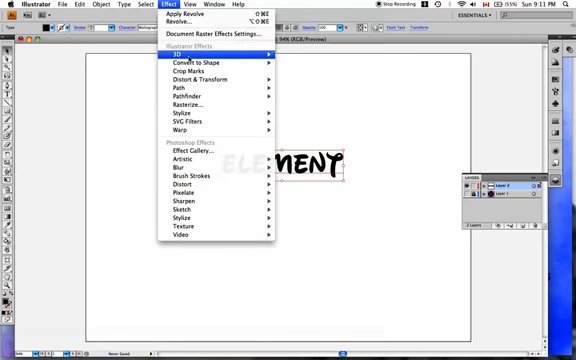
pyautogui.moveTo(176, 48)
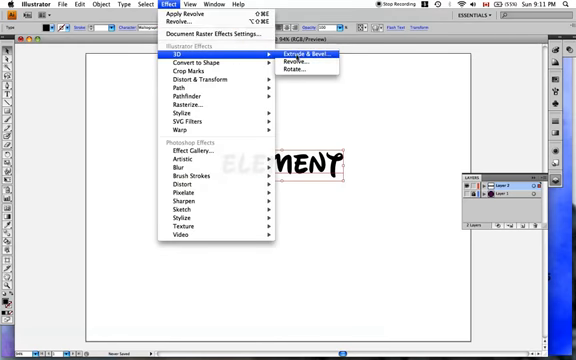
pyautogui.click(292, 52)
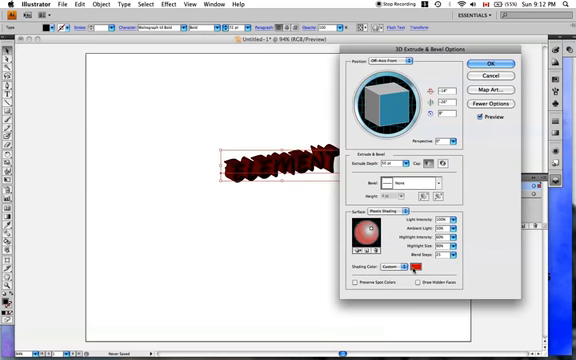
# Adjust the shading of the extruded ELEMENT text in 3D Extrude & Bevel Options.
pyautogui.click(420, 268)
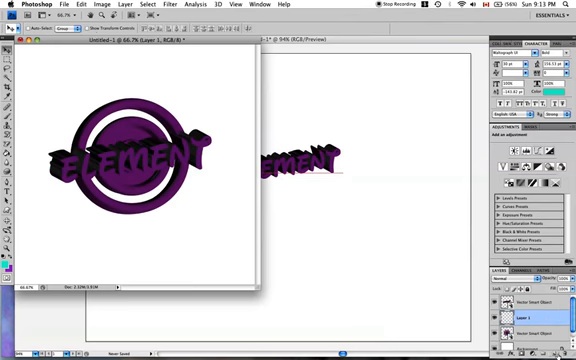
pyautogui.moveTo(120, 114)
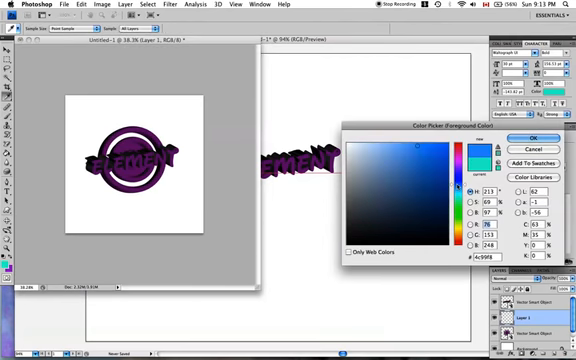
# Choose a blue foreground shade in the Color Picker for the sky.
pyautogui.click(446, 144)
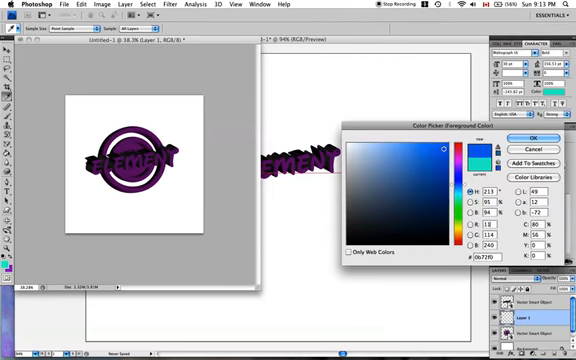
pyautogui.click(534, 138)
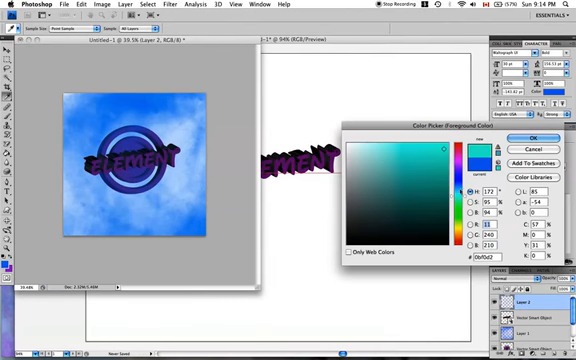
# Confirm the sky colour and render clouds over the background behind the logo.
pyautogui.click(520, 138)
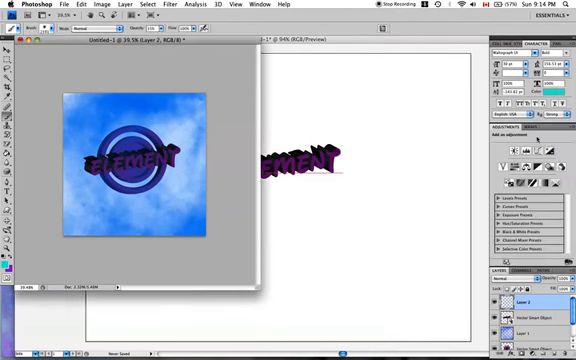
pyautogui.click(32, 28)
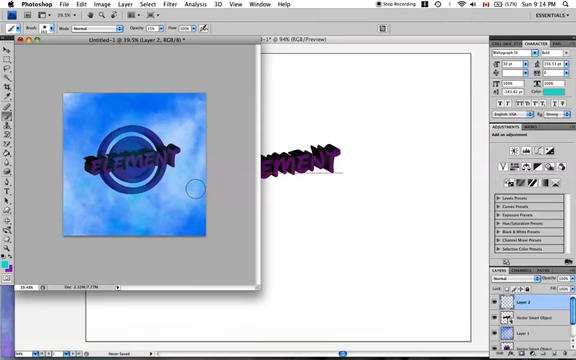
pyautogui.click(62, 28)
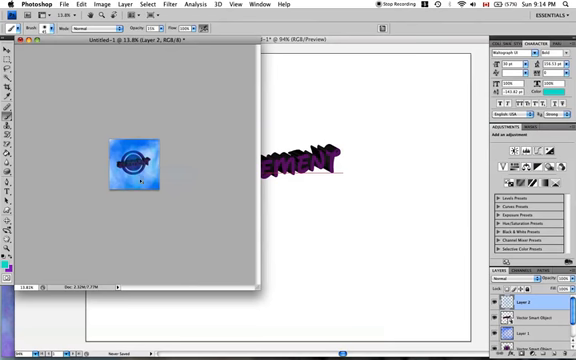
pyautogui.click(44, 28)
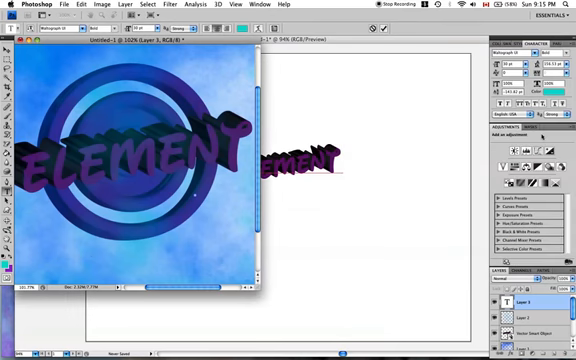
# Type the red YOUTUBE.CO web-address caption beneath the ELEMENT title.
pyautogui.write('YOU')
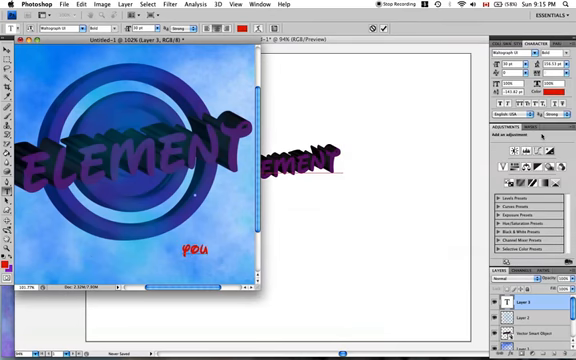
pyautogui.write('TUBE.COM/M')
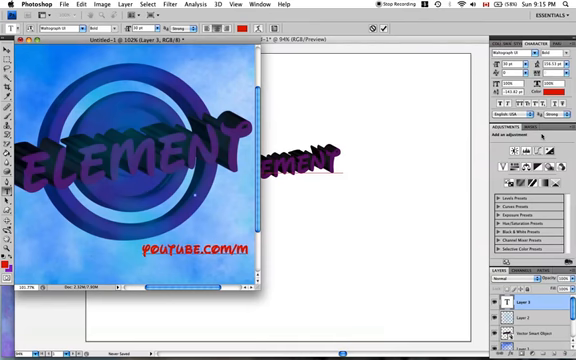
pyautogui.write('orc')
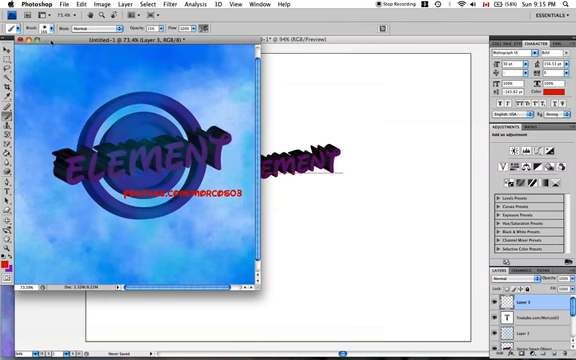
pyautogui.click(30, 28)
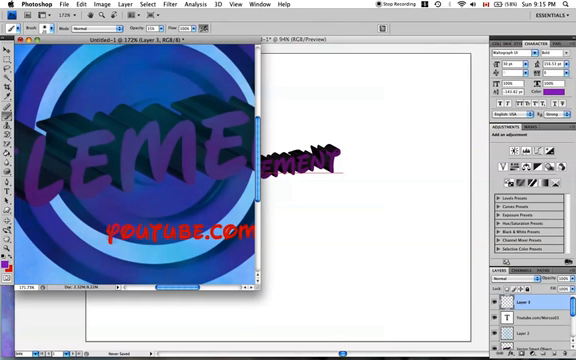
pyautogui.click(36, 28)
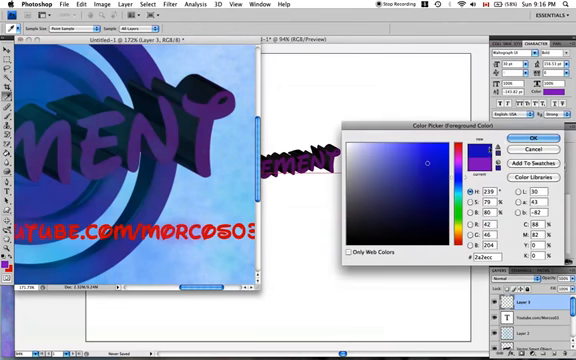
pyautogui.click(522, 138)
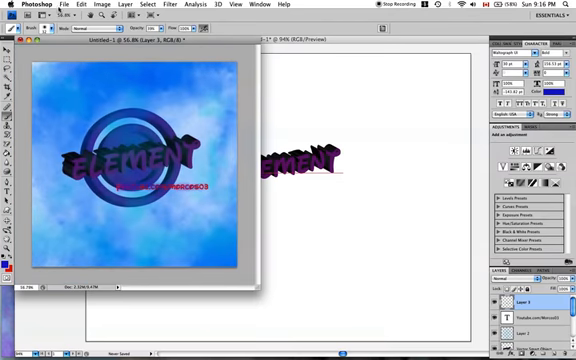
# Save the artwork via Save As in JPEG format, reaching the JPEG Options dialog.
pyautogui.click(72, 8)
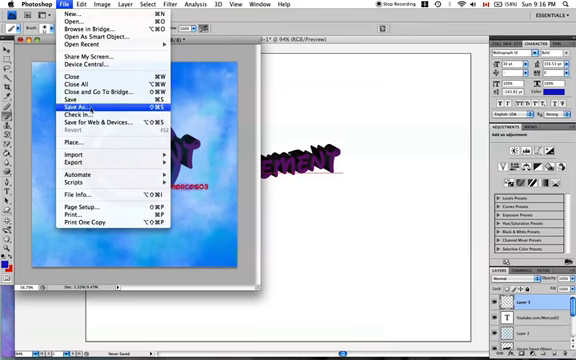
pyautogui.click(78, 106)
pyautogui.write('SUBSCRIBE!!!.jpg')
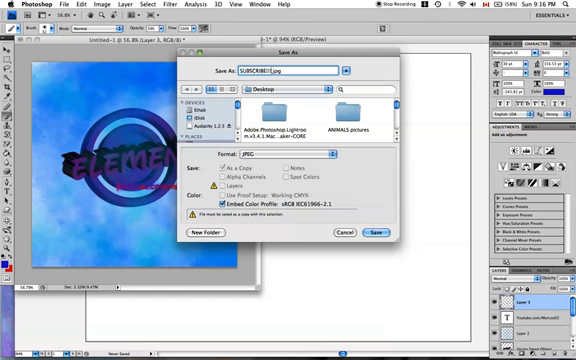
pyautogui.click(380, 232)
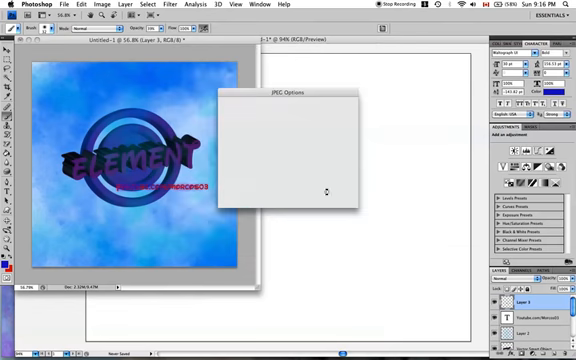